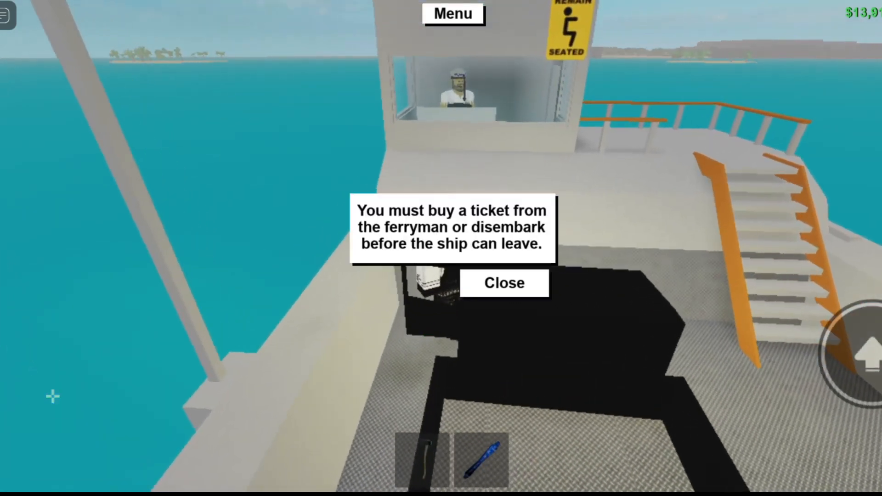
- Walk across the ferry deck beside the parked truck toward the ferryman's ticket prompt
{"action": "left_click", "coordinate": [502, 282]}
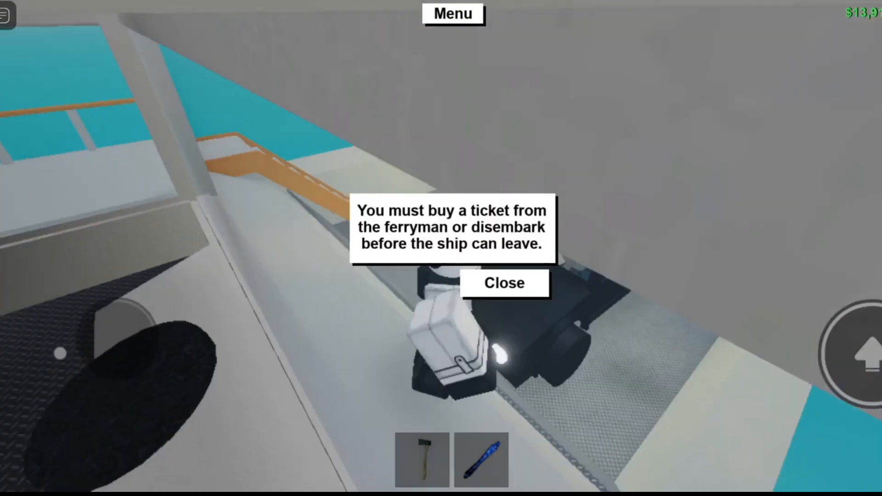
{"action": "left_click", "coordinate": [503, 283]}
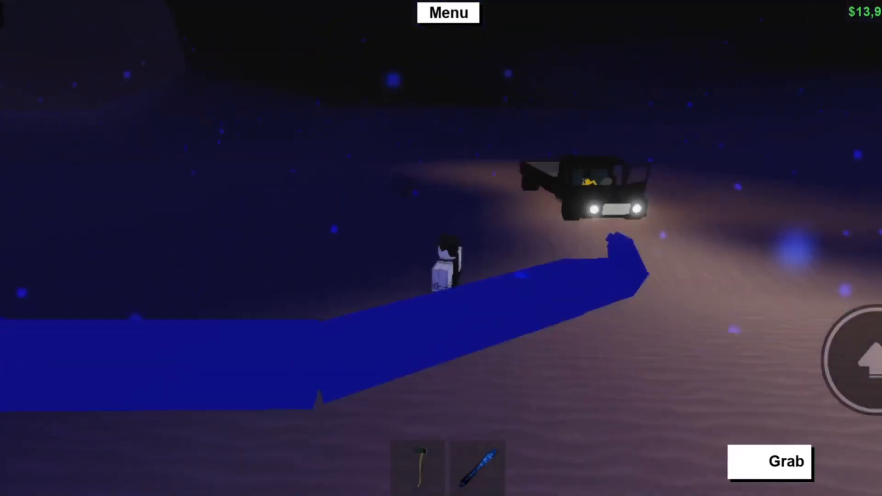
- Exit the parked truck to stand on the sand near the lit work lamp
{"action": "left_click", "coordinate": [770, 462]}
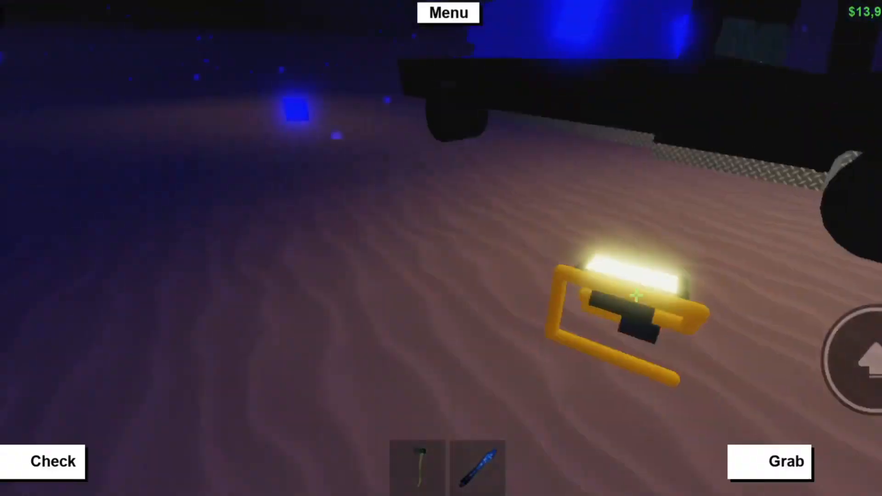
- Grab the glowing yellow work lamp from the sand to carry it to the truck cab
{"action": "left_click", "coordinate": [770, 462]}
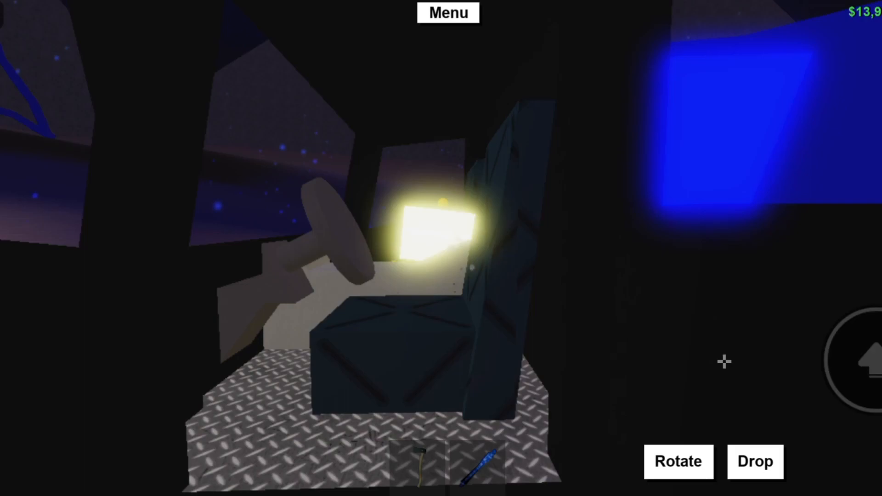